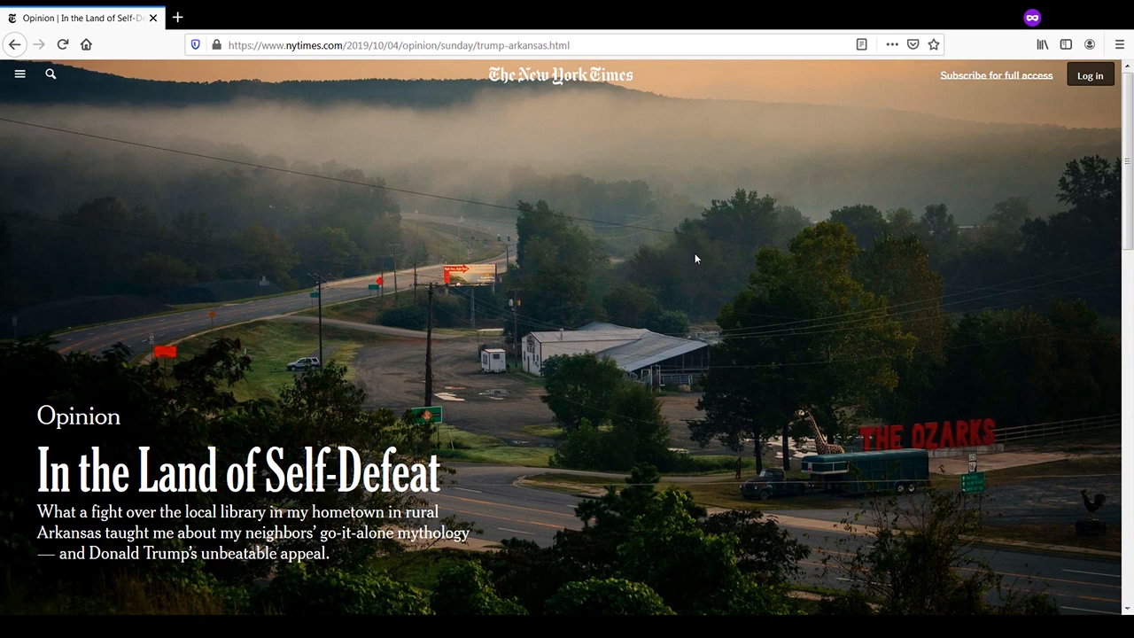
pyautogui.moveTo(701, 230)
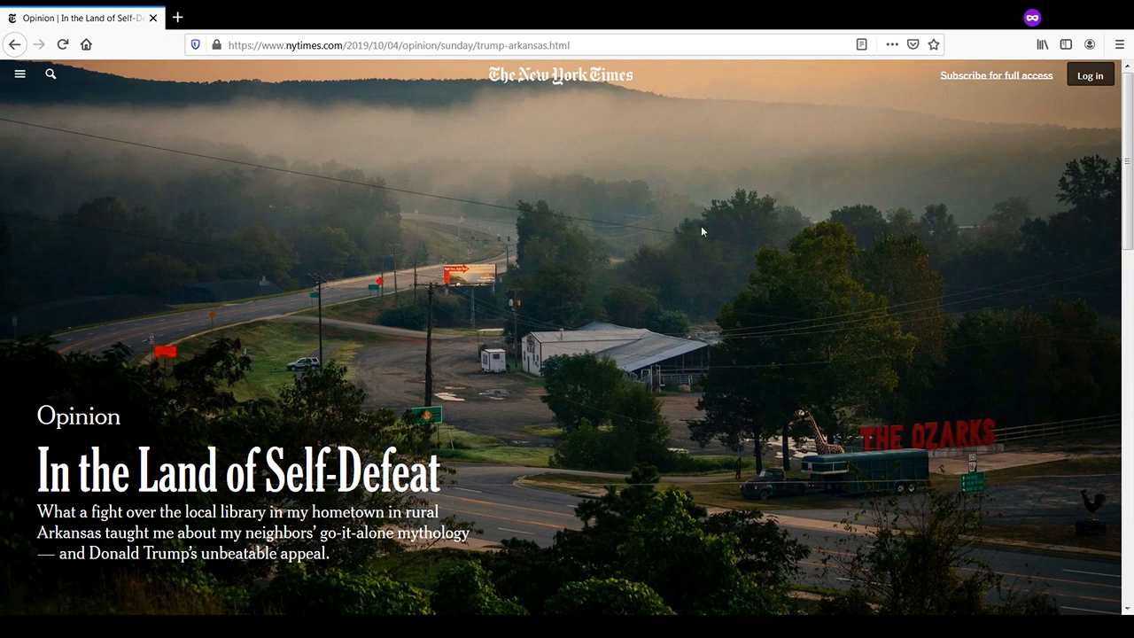
pyautogui.moveTo(697, 276)
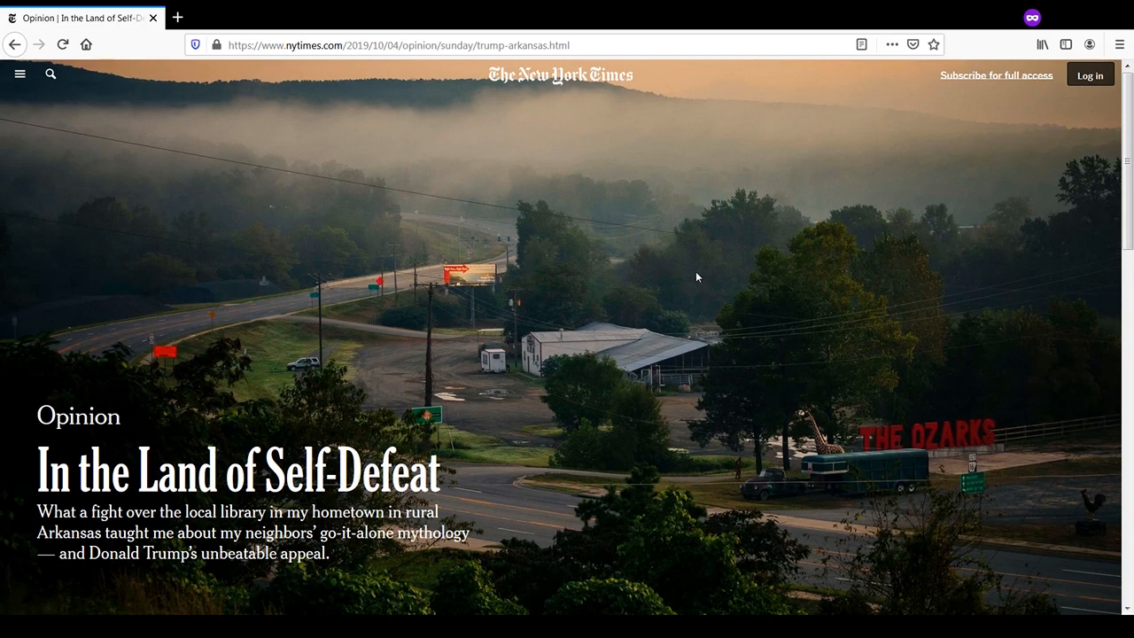
# Scroll through the 'In the Land of Self-Defeat' NYT opinion article in the Incognito window
pyautogui.scroll(-3)
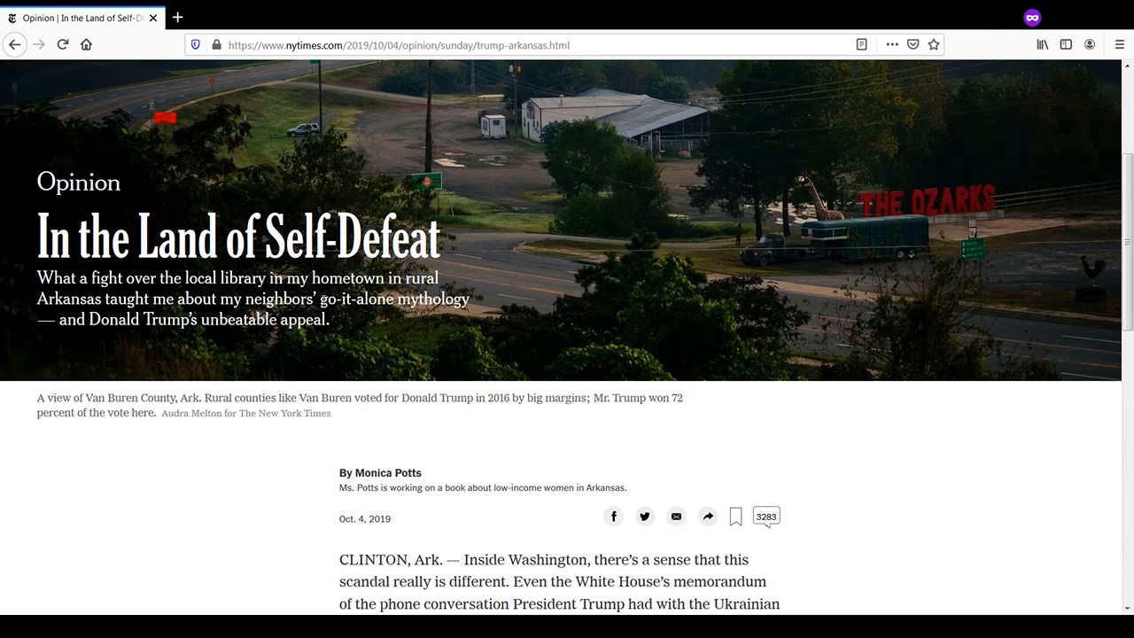
pyautogui.doubleClick(335, 298)
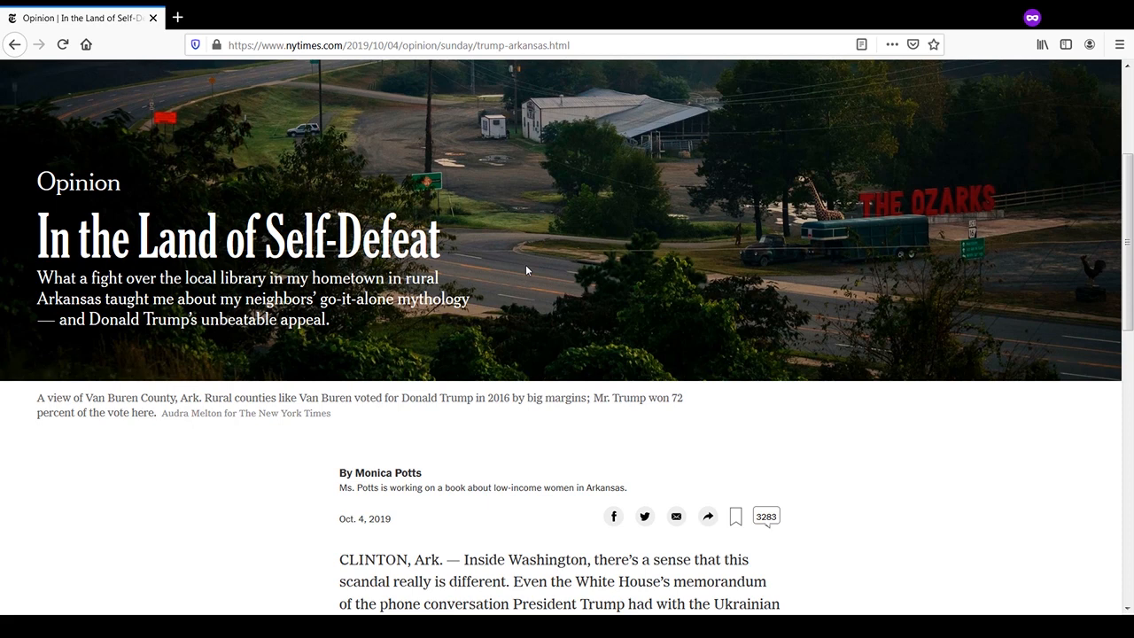
pyautogui.moveTo(528, 269)
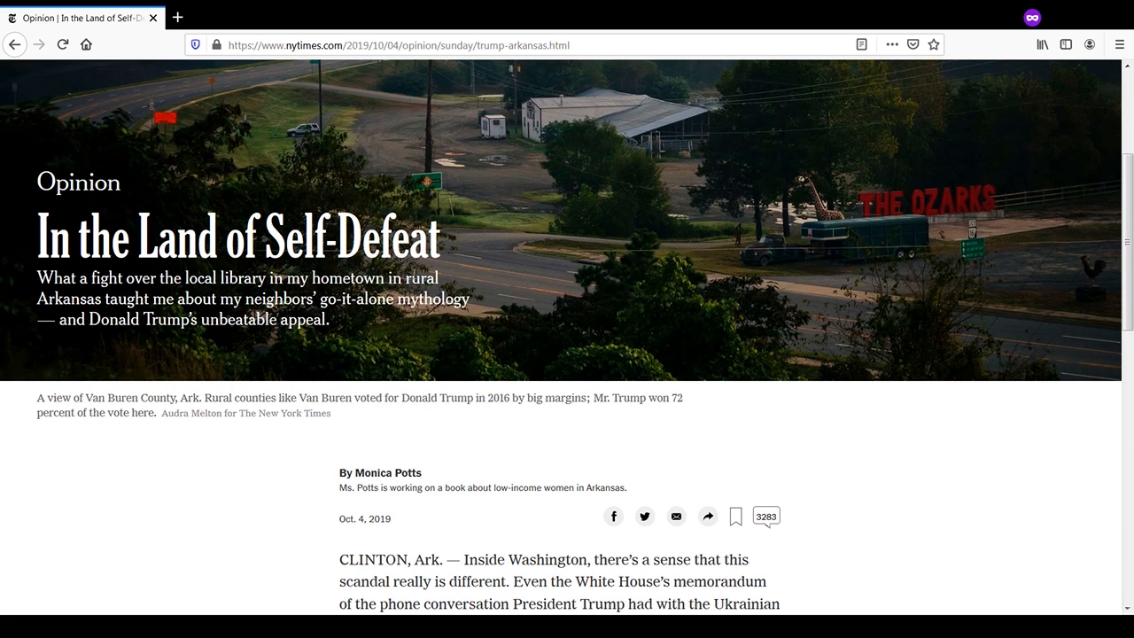
pyautogui.moveTo(531, 315)
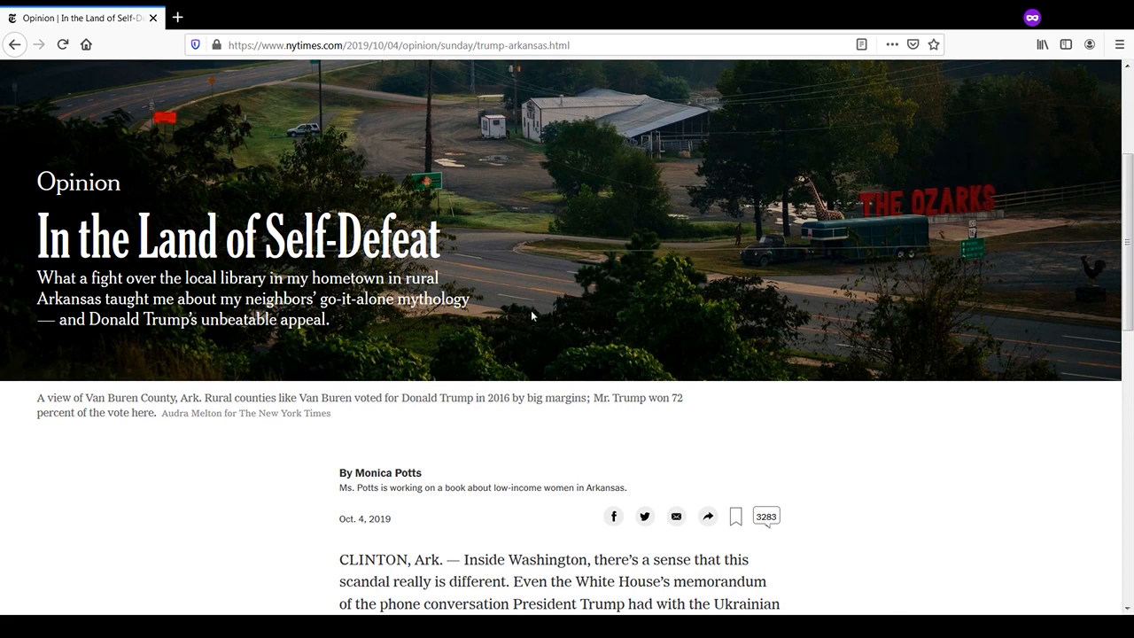
pyautogui.moveTo(546, 326)
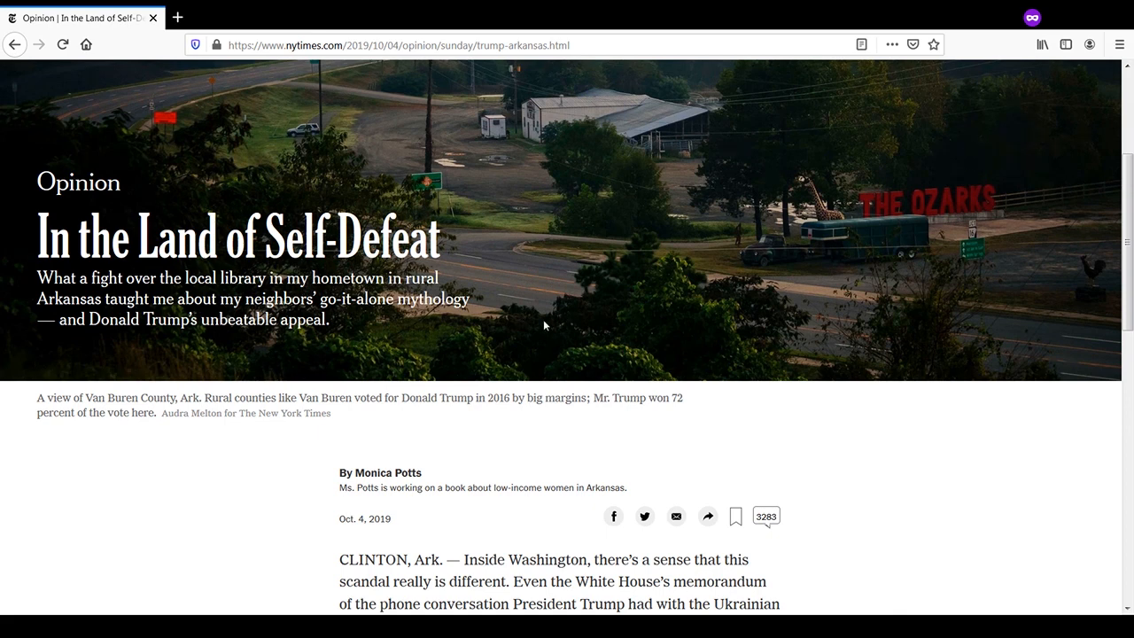
pyautogui.moveTo(376, 531)
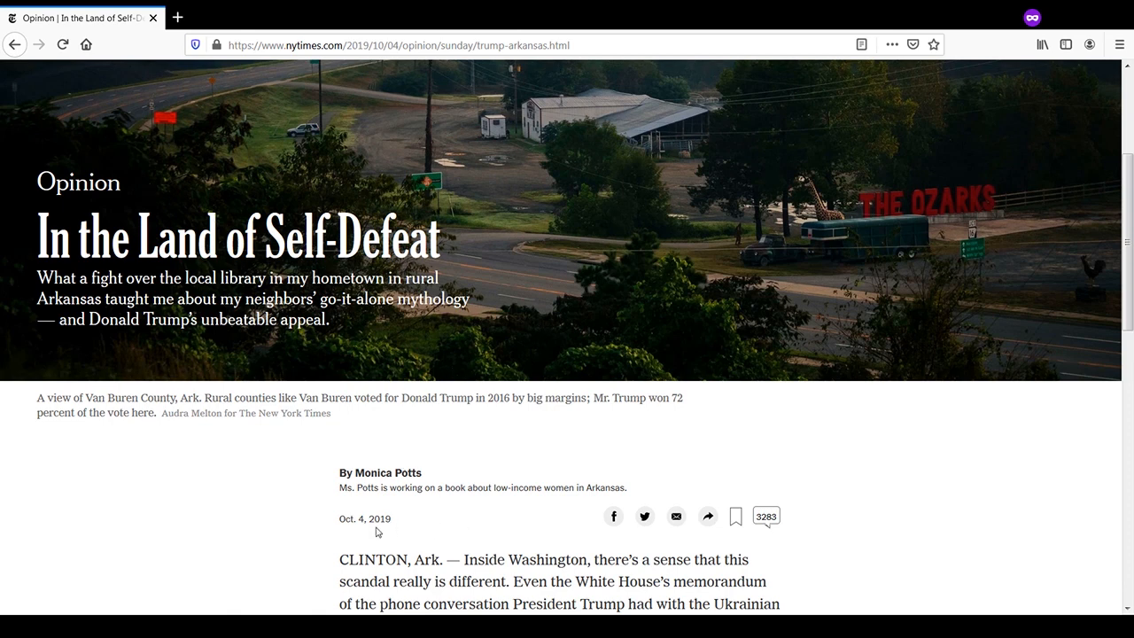
pyautogui.moveTo(558, 206)
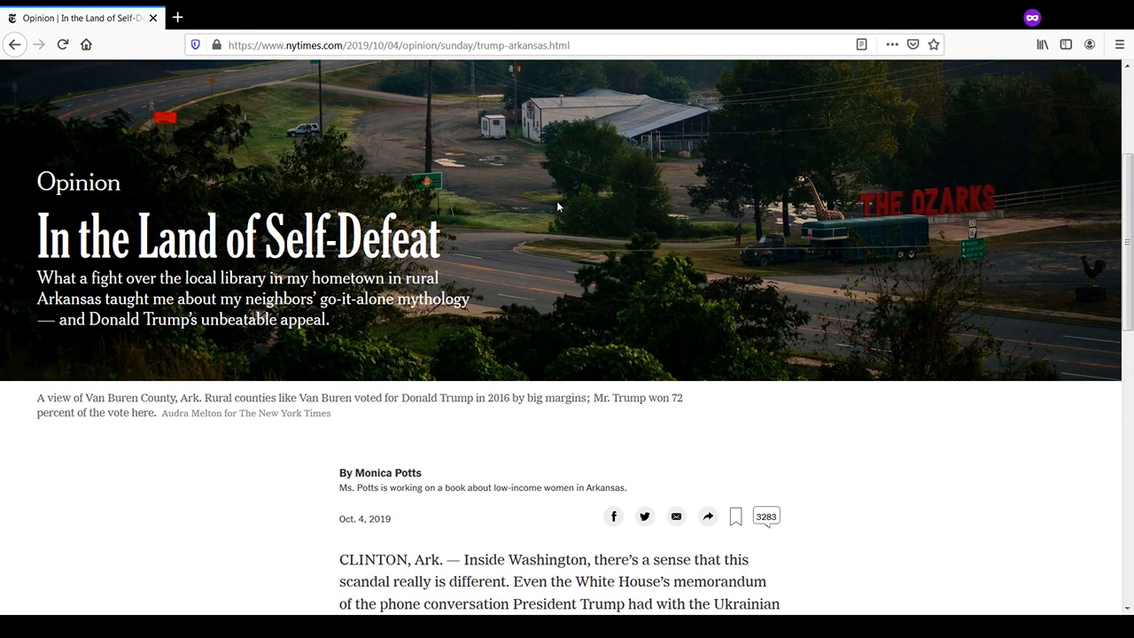
pyautogui.moveTo(567, 272)
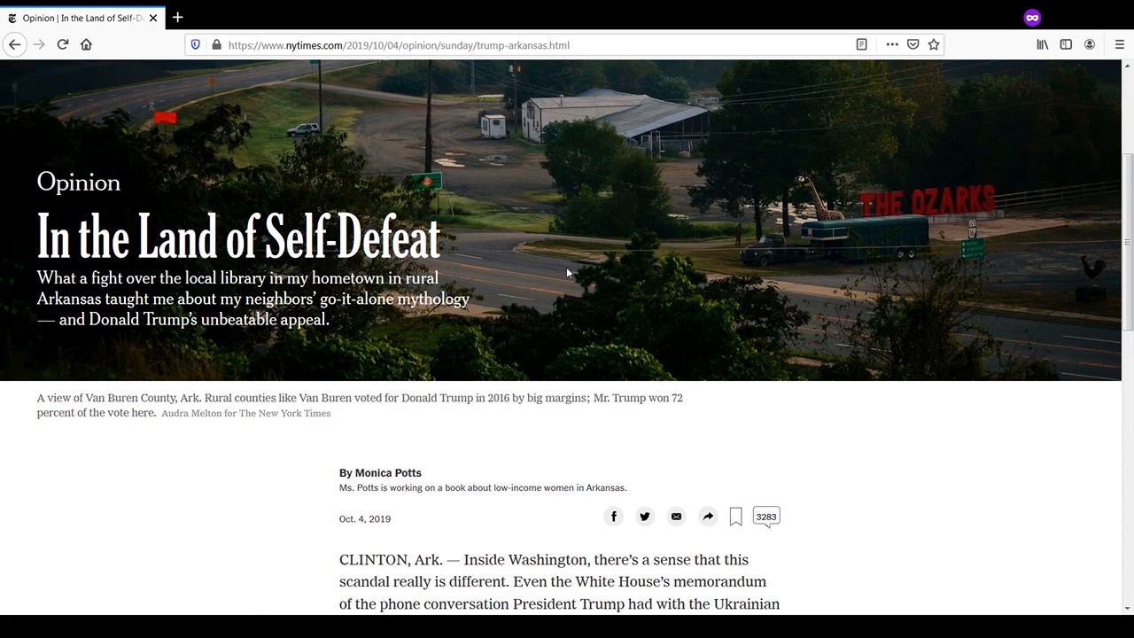
pyautogui.scroll(-3)
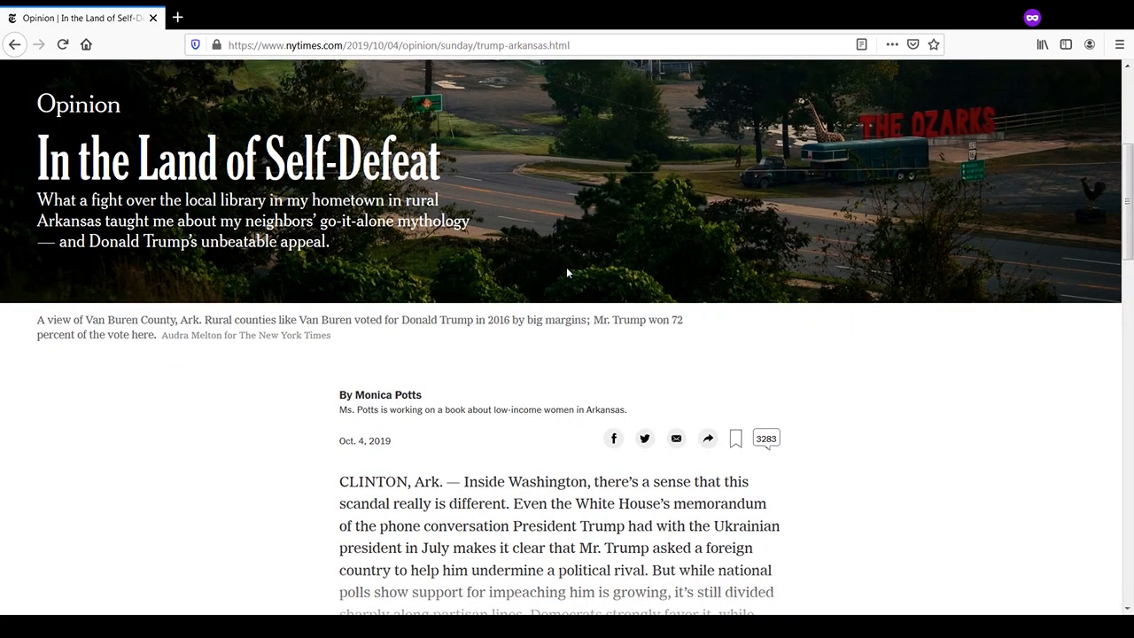
pyautogui.scroll(-3)
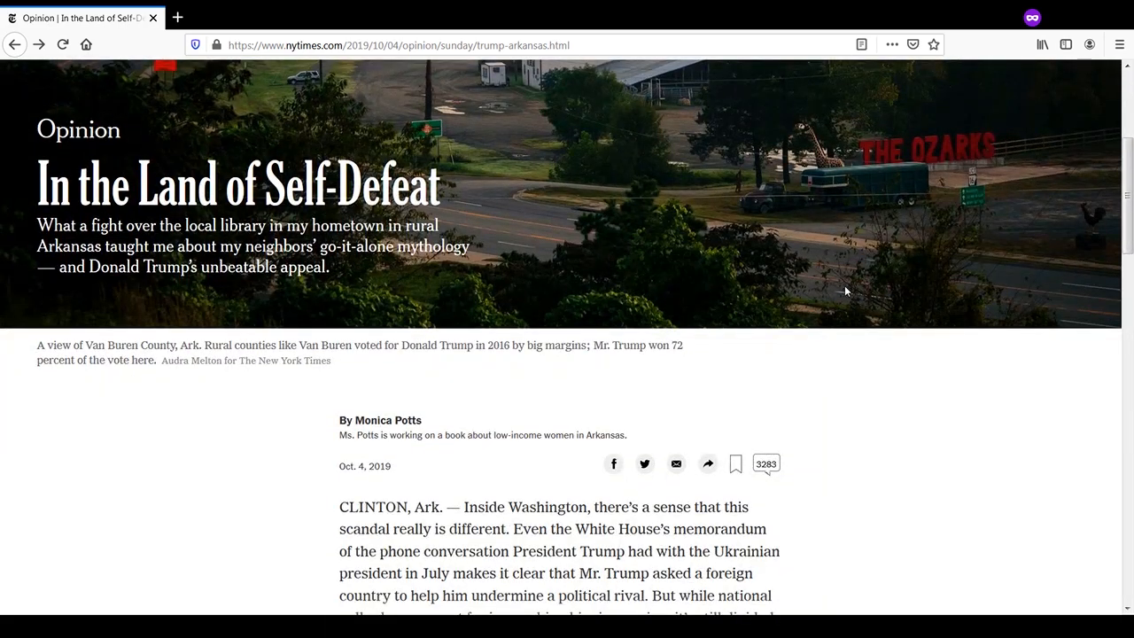
pyautogui.moveTo(380, 394)
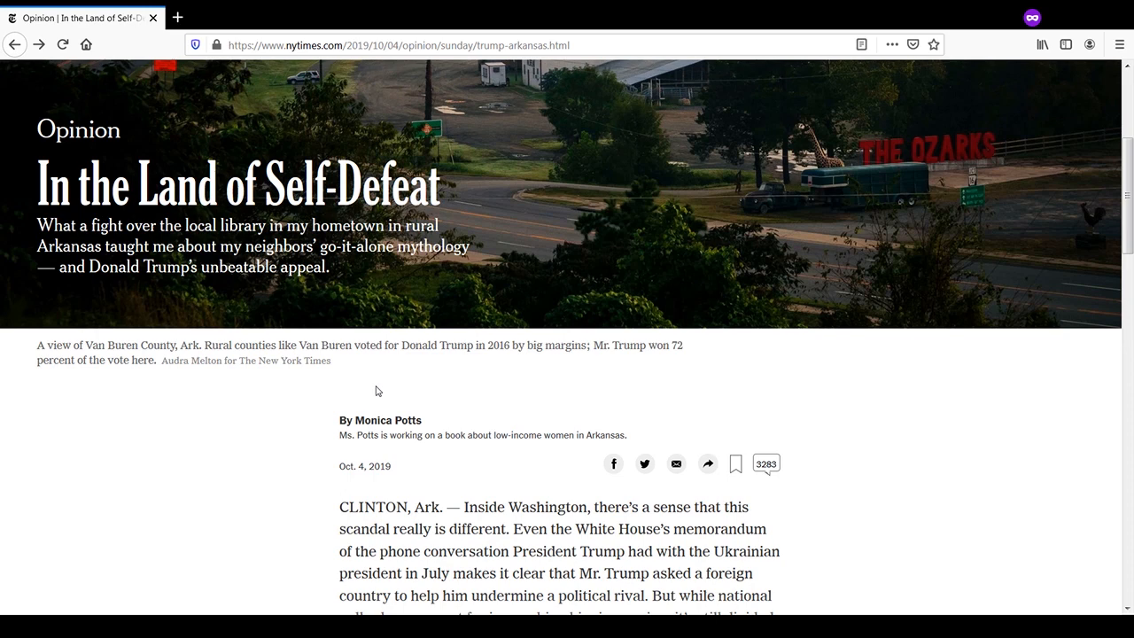
pyautogui.moveTo(301, 411)
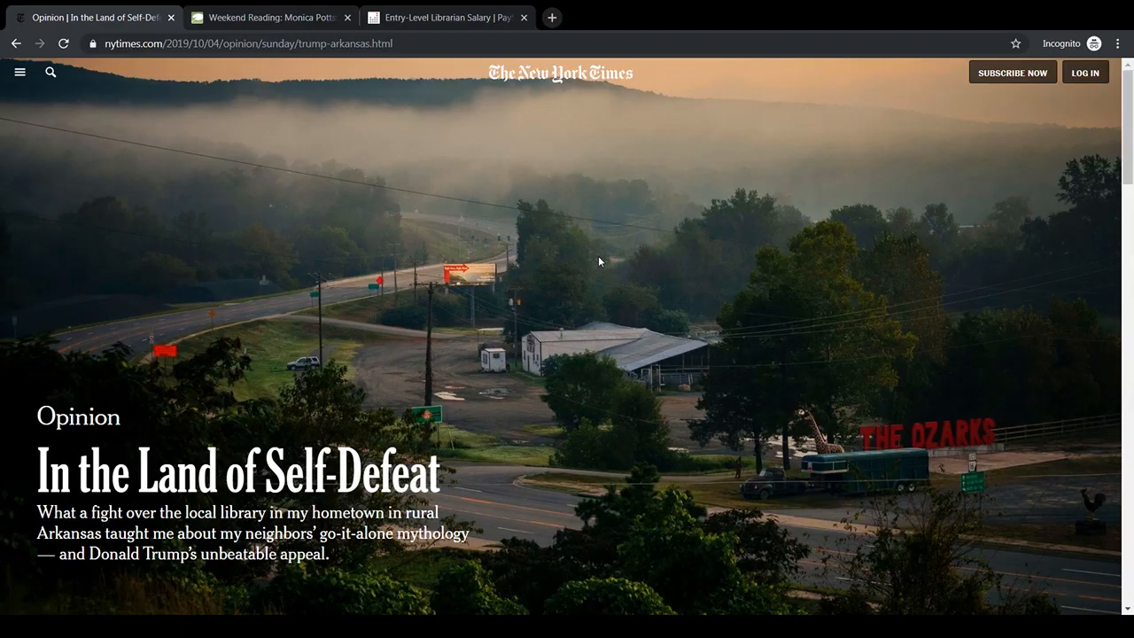
pyautogui.moveTo(260, 176)
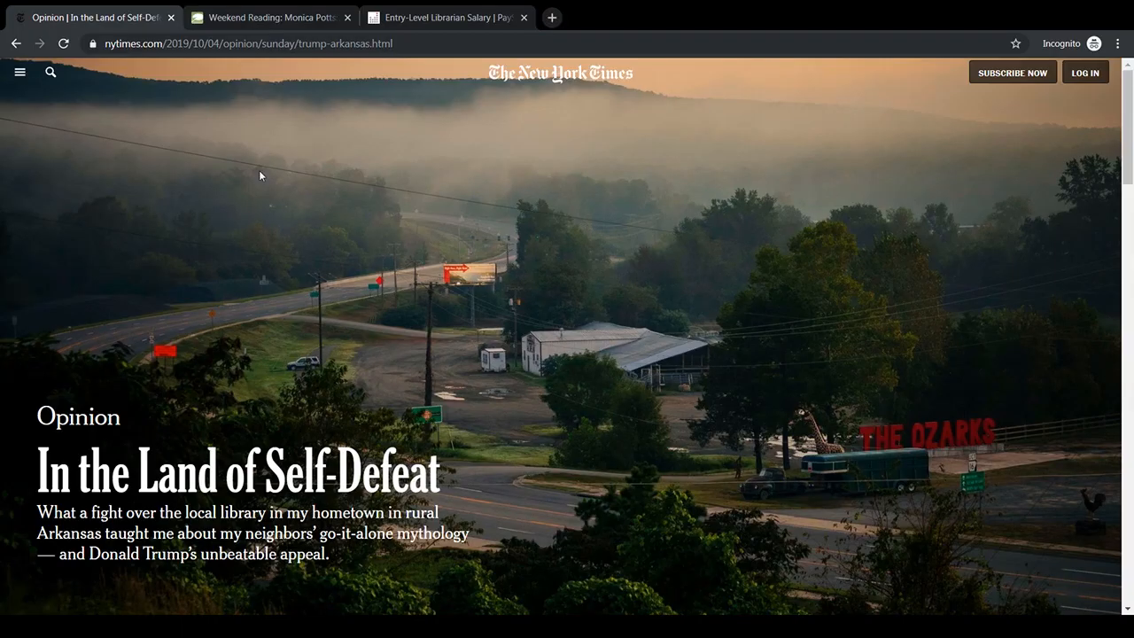
pyautogui.moveTo(296, 244)
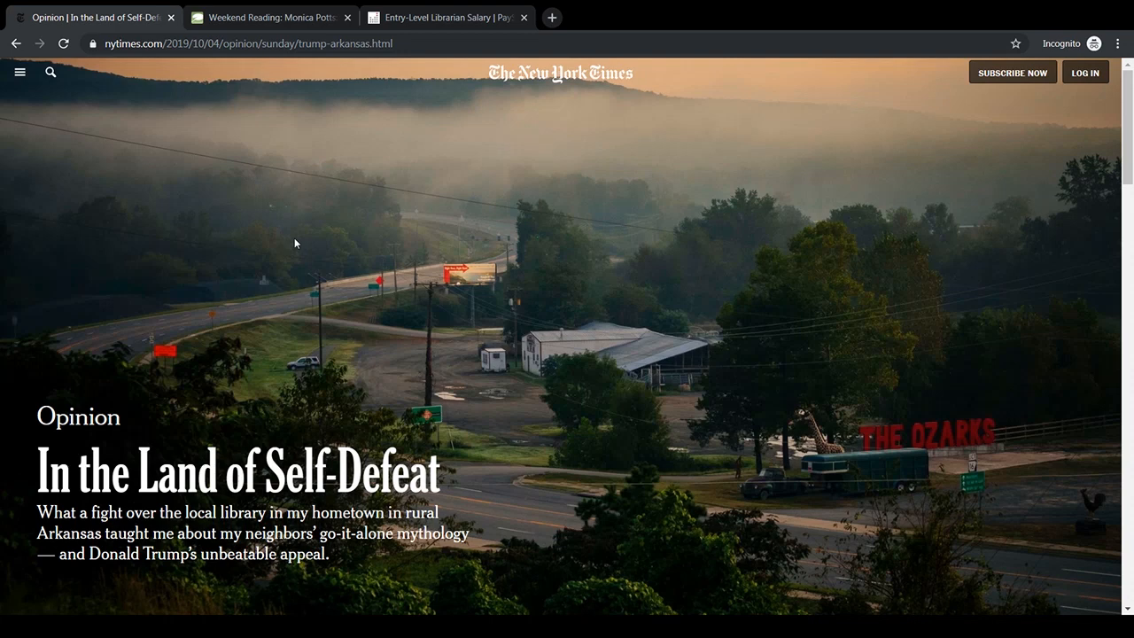
pyautogui.moveTo(301, 230)
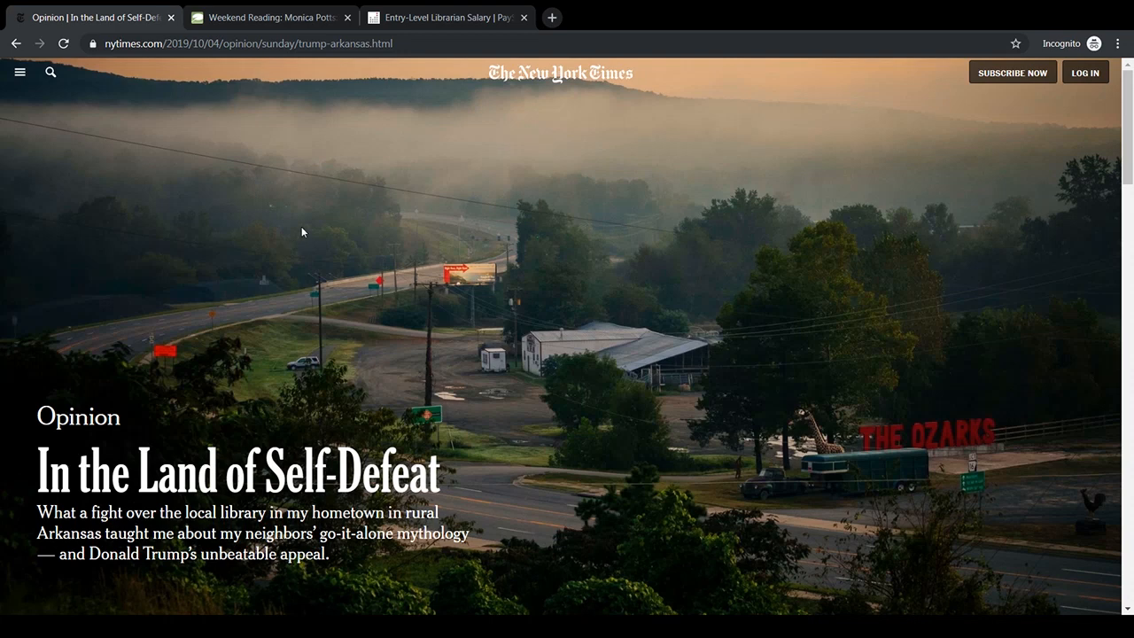
pyautogui.moveTo(483, 219)
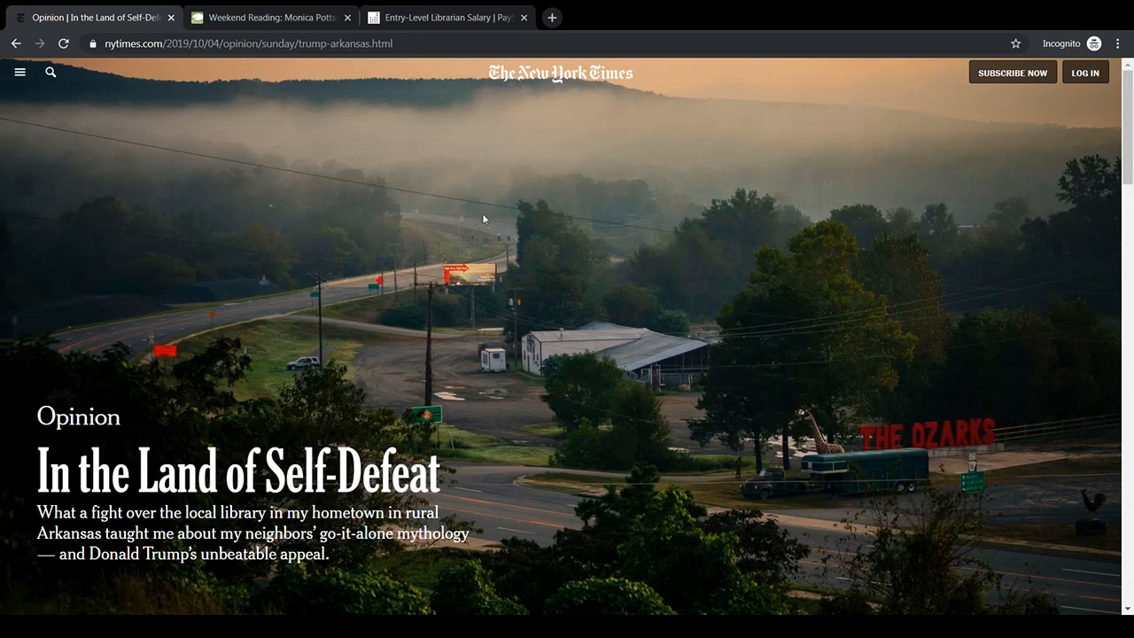
pyautogui.moveTo(406, 152)
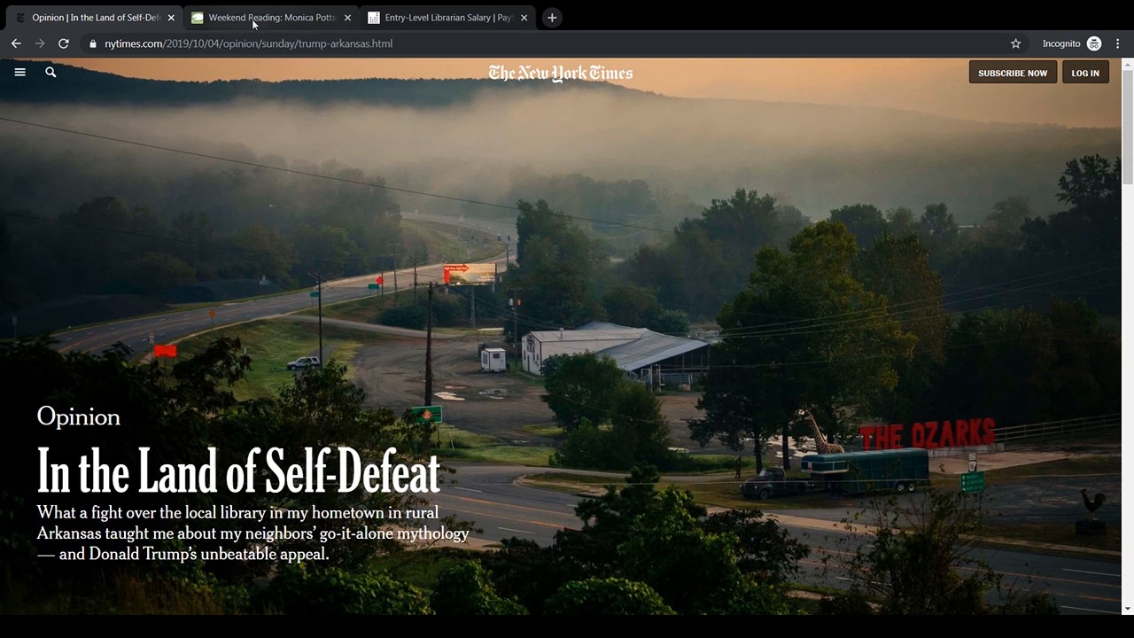
# Switch to the DeLong 'Weekend Reading: Monica Potts' repost of the article
pyautogui.click(269, 18)
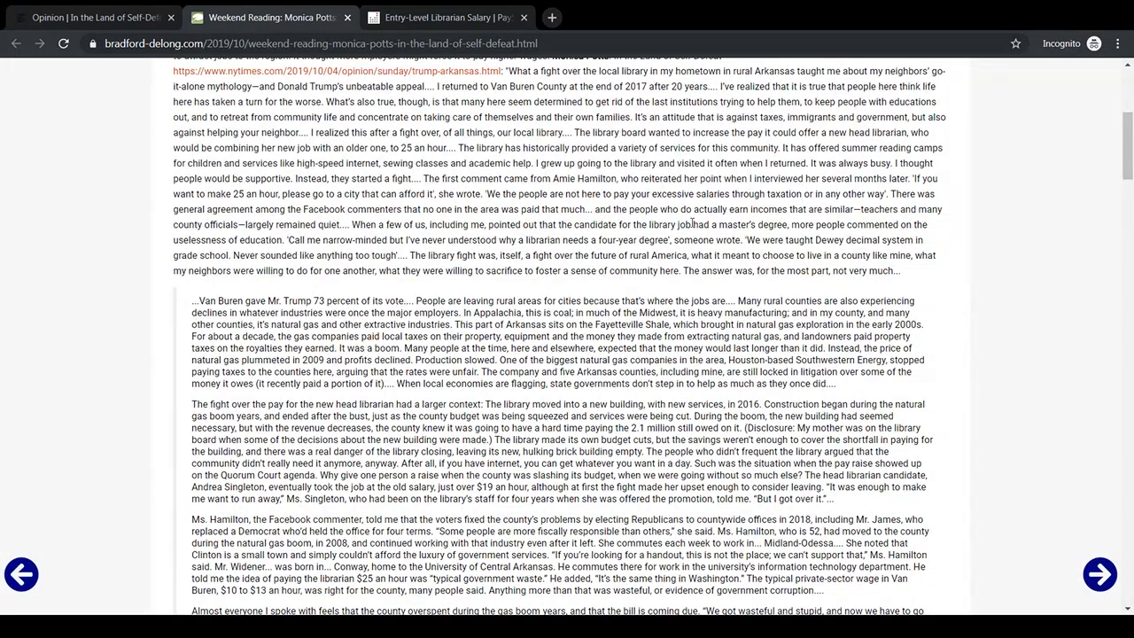
pyautogui.moveTo(744, 220)
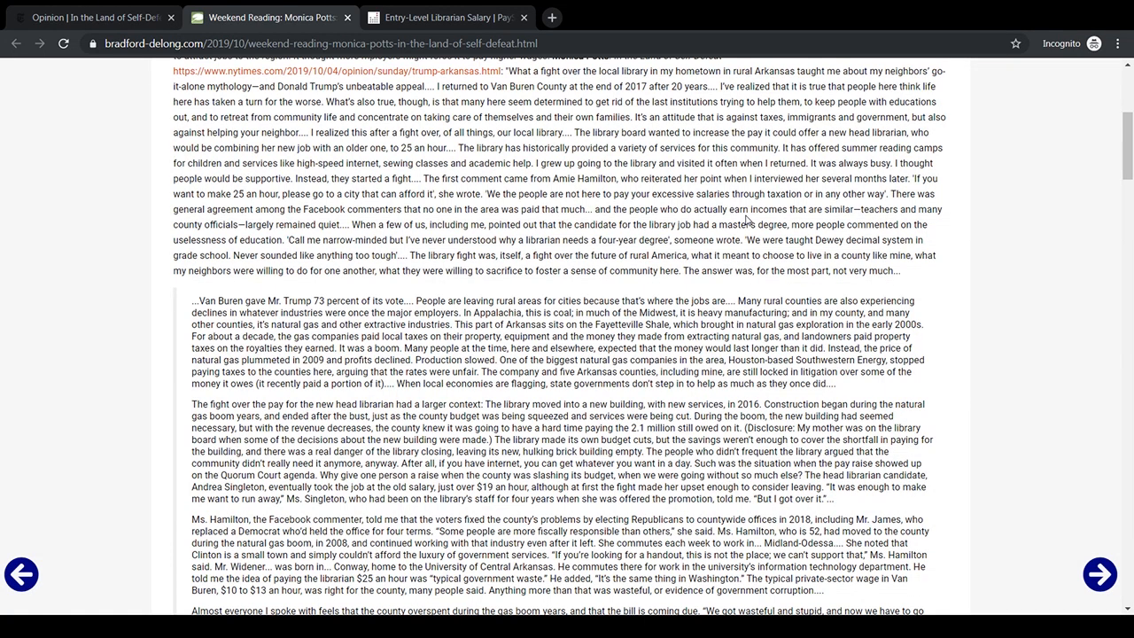
pyautogui.scroll(-3)
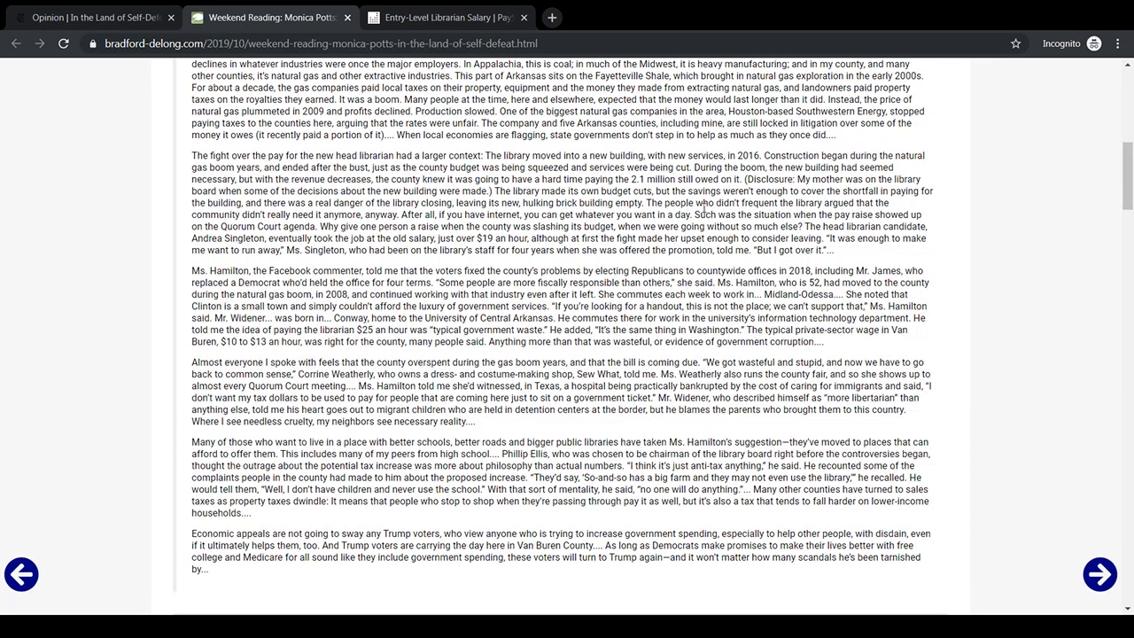
# Switch to PayScale's entry-level librarian salary and job description page
pyautogui.click(446, 18)
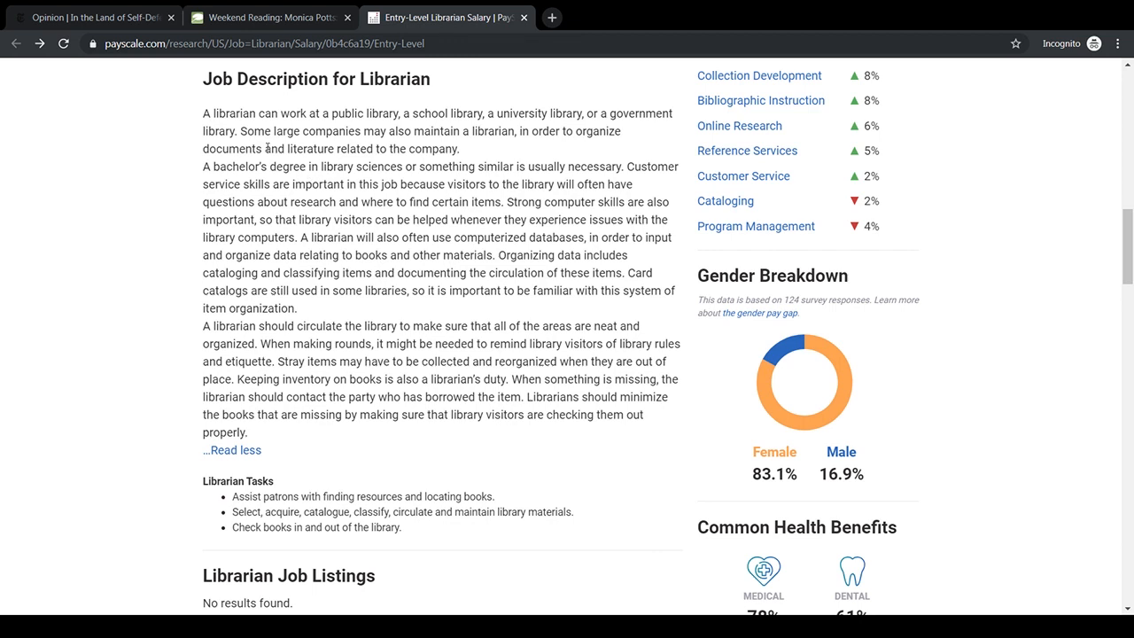
pyautogui.moveTo(244, 133)
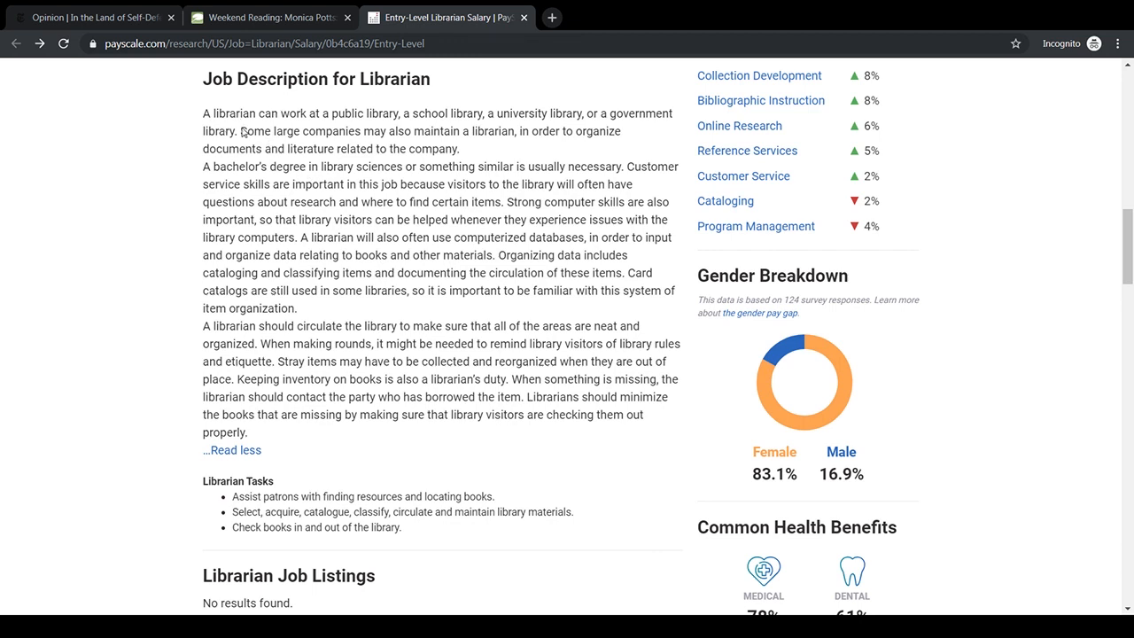
pyautogui.moveTo(336, 108)
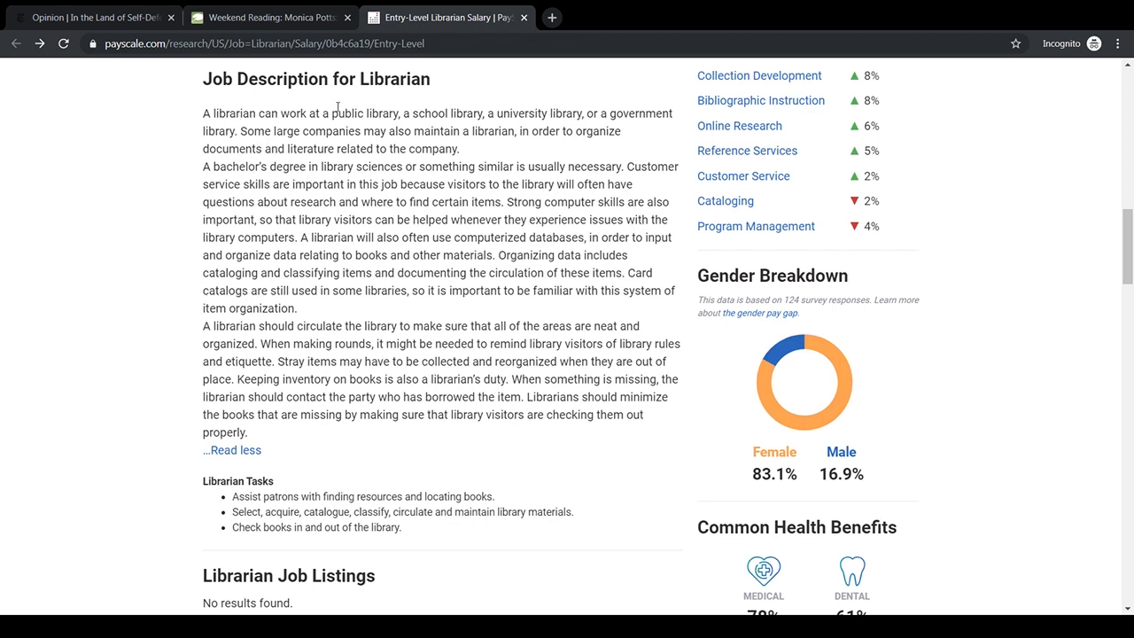
pyautogui.moveTo(423, 296)
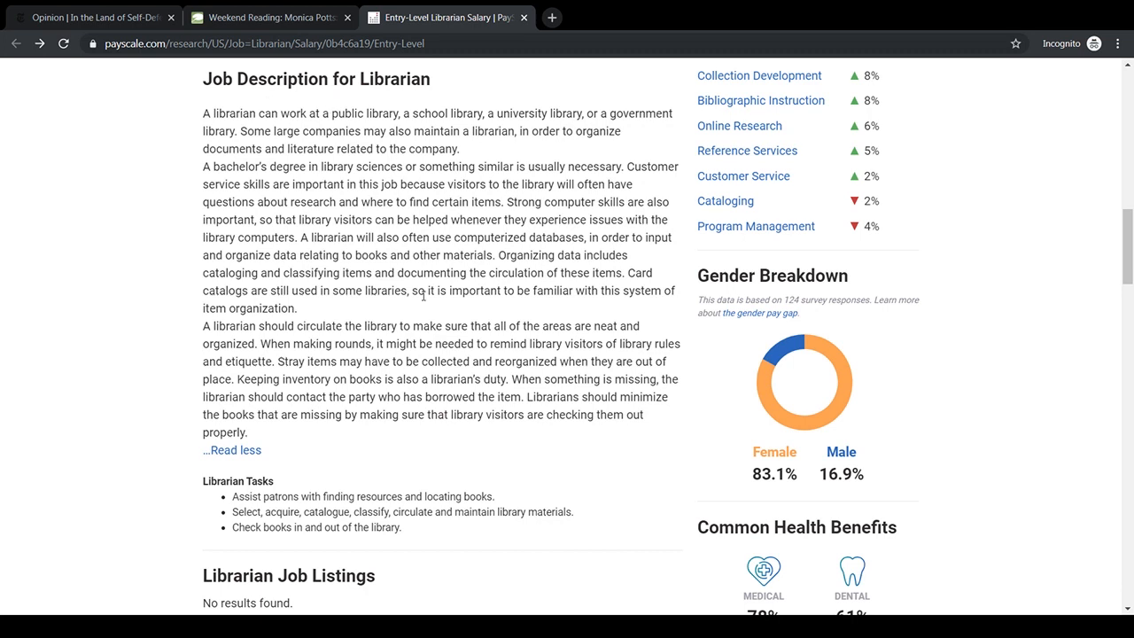
pyautogui.moveTo(336, 251)
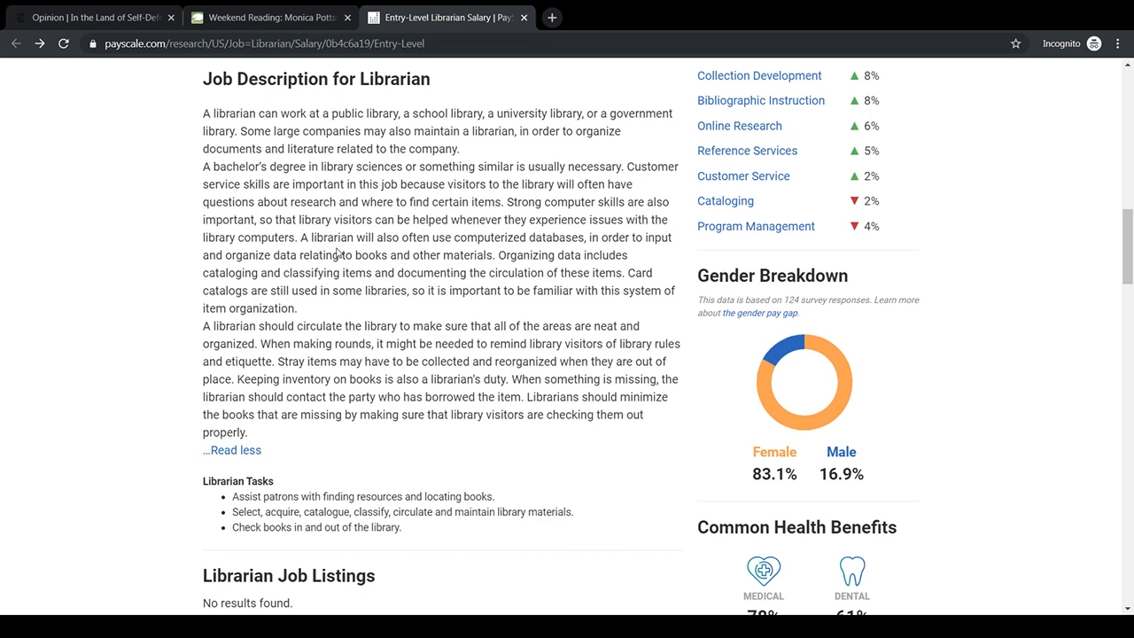
pyautogui.moveTo(379, 379)
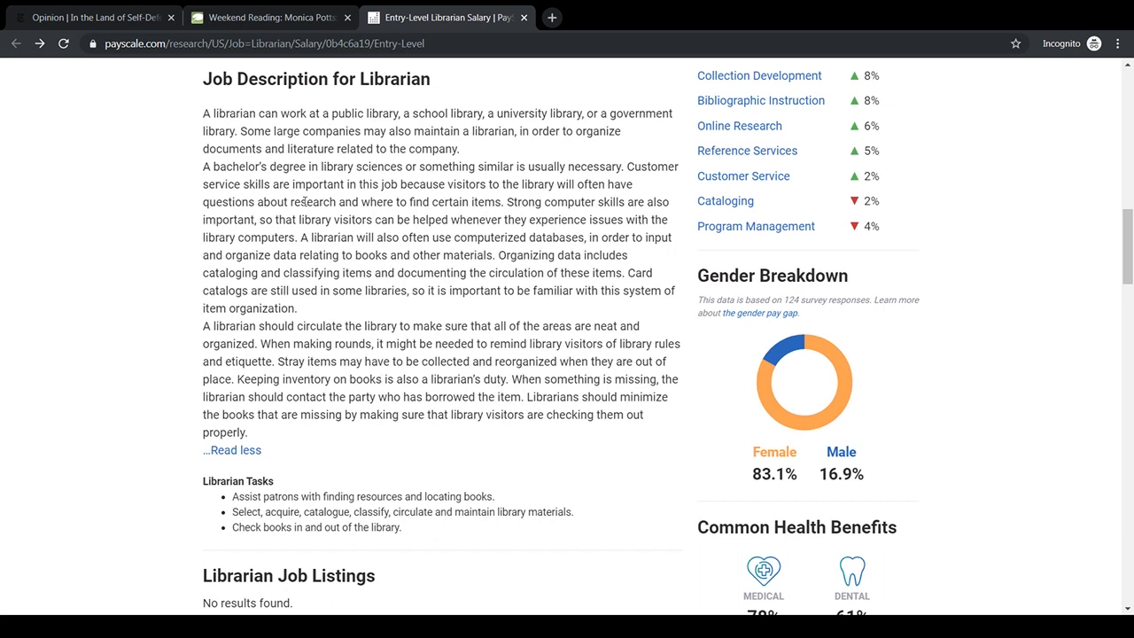
pyautogui.moveTo(385, 409)
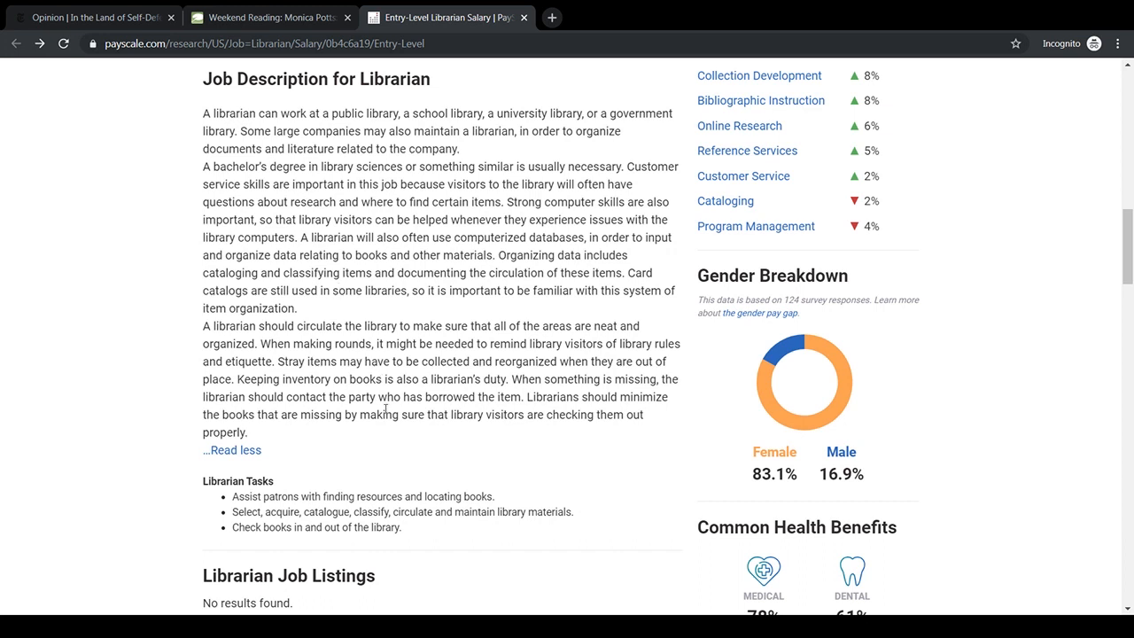
pyautogui.moveTo(338, 533)
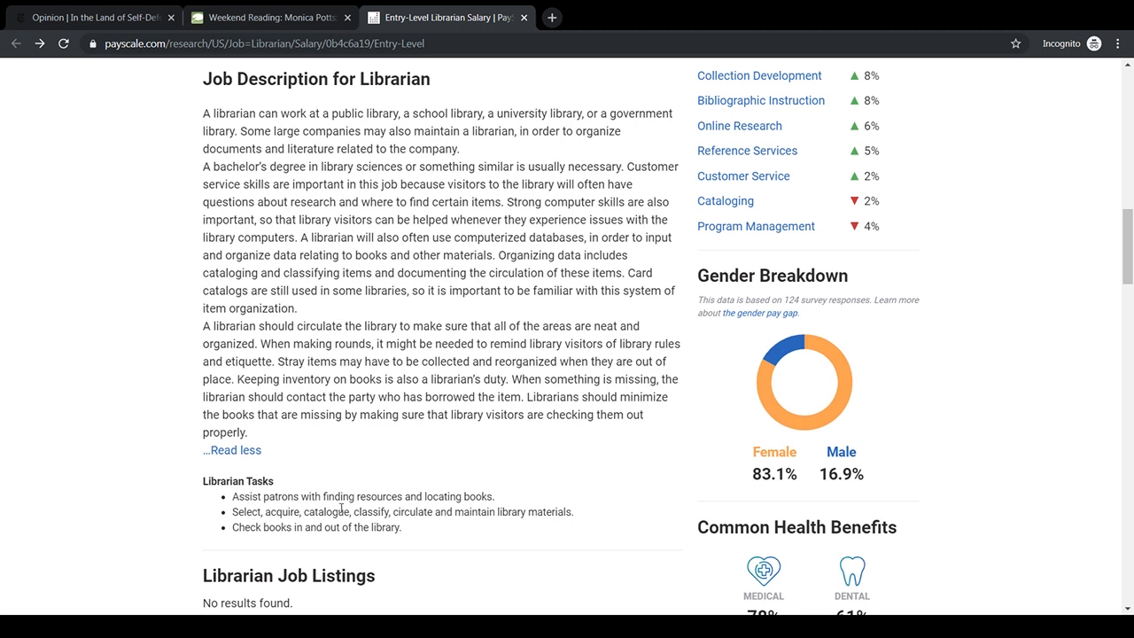
pyautogui.moveTo(475, 500)
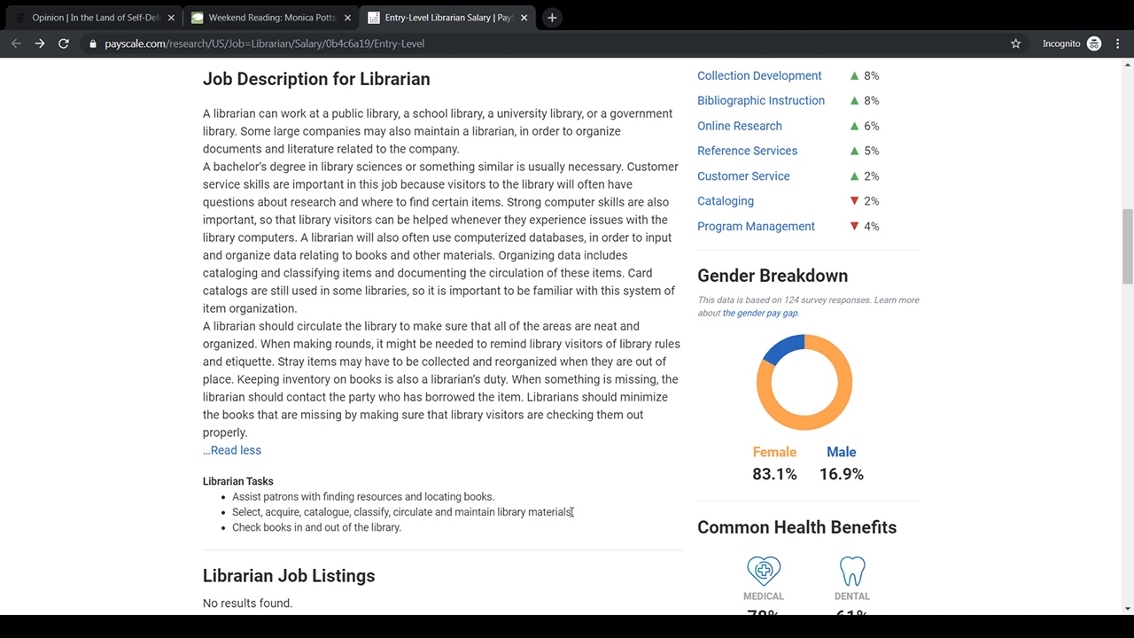
pyautogui.moveTo(340, 538)
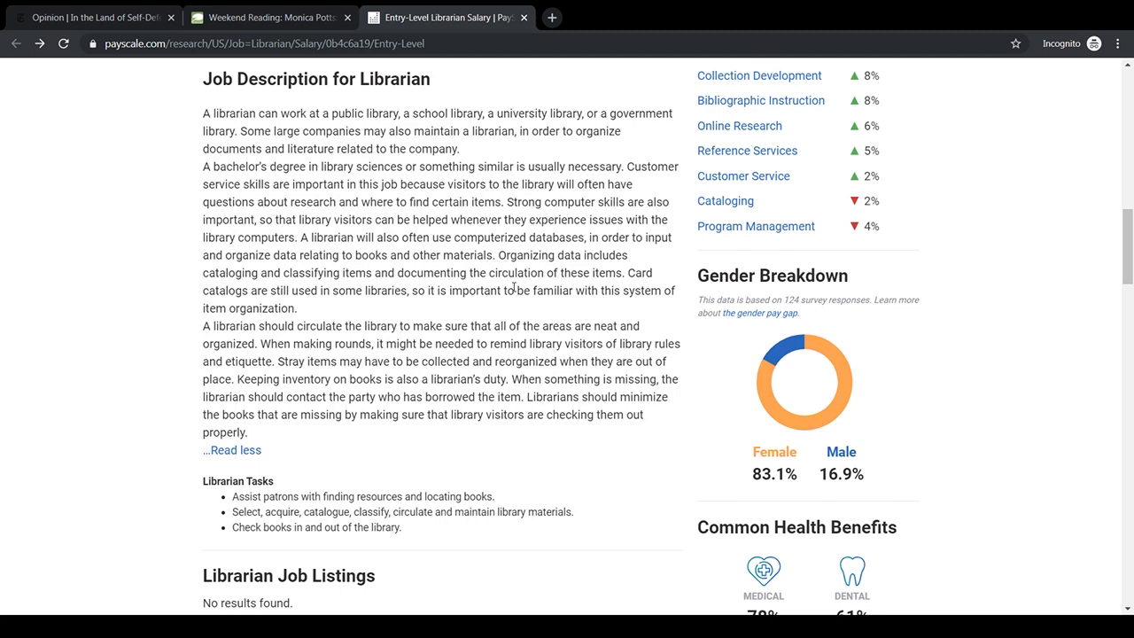
pyautogui.moveTo(467, 308)
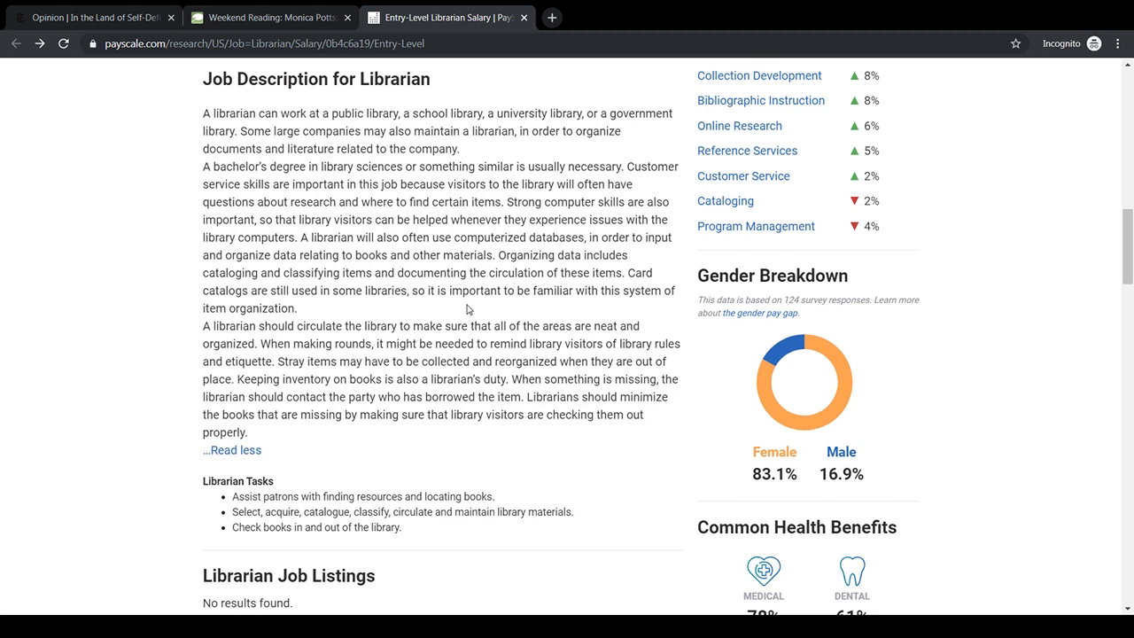